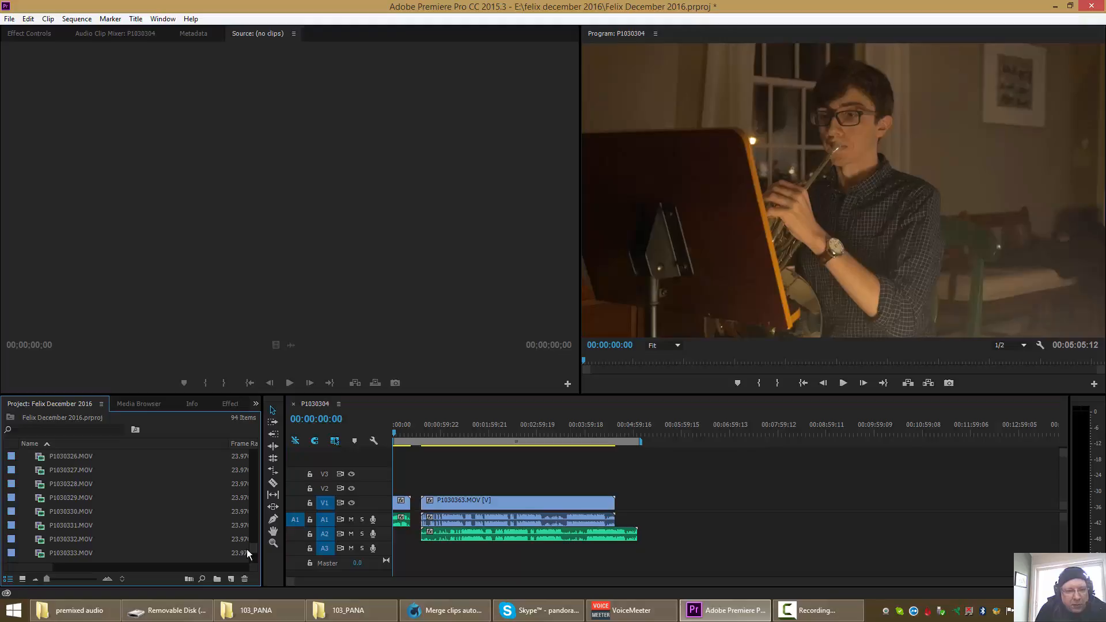
Step: Place a second P1030363.MOV after the first clip and scrub through its footage
{"action": "scroll", "scroll_direction": "down", "scroll_amount": 3}
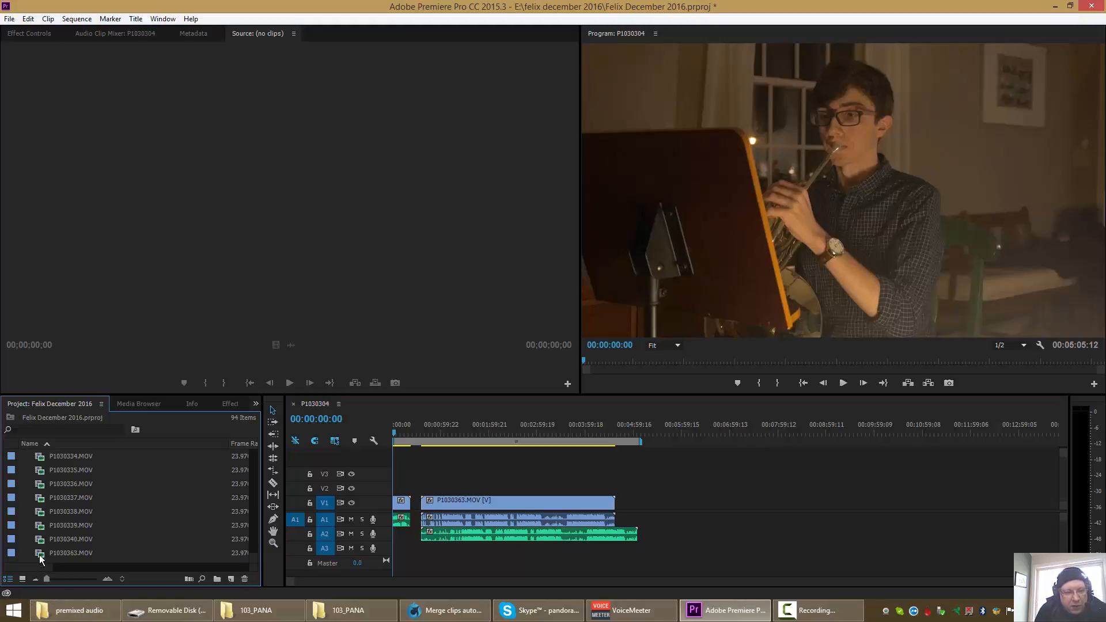
{"action": "mouse_move", "coordinate": [70, 552]}
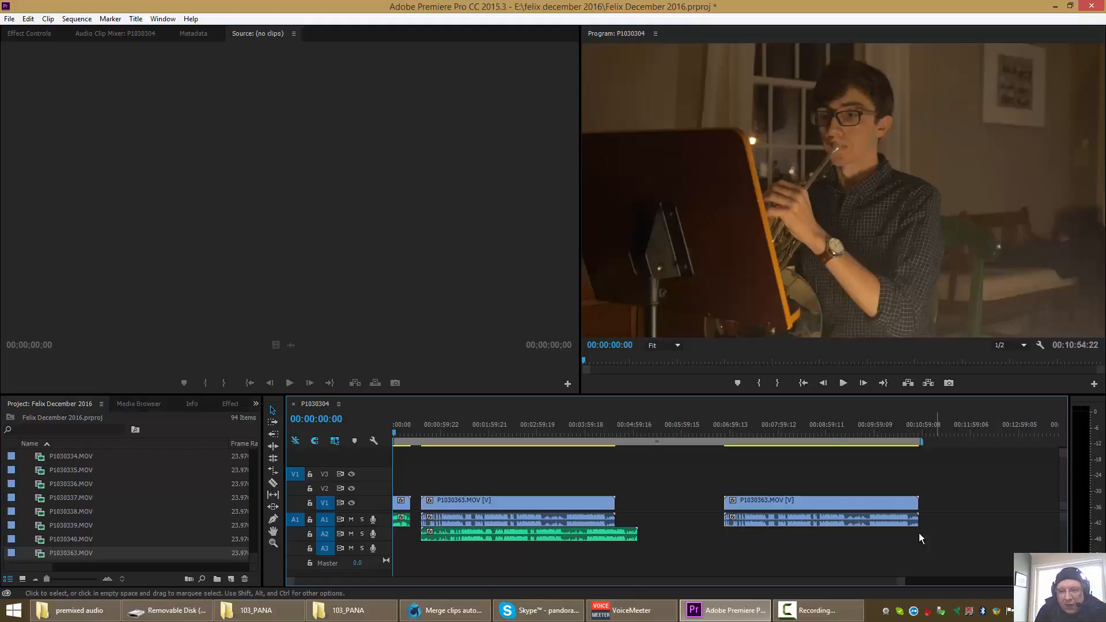
{"action": "left_click", "coordinate": [749, 433]}
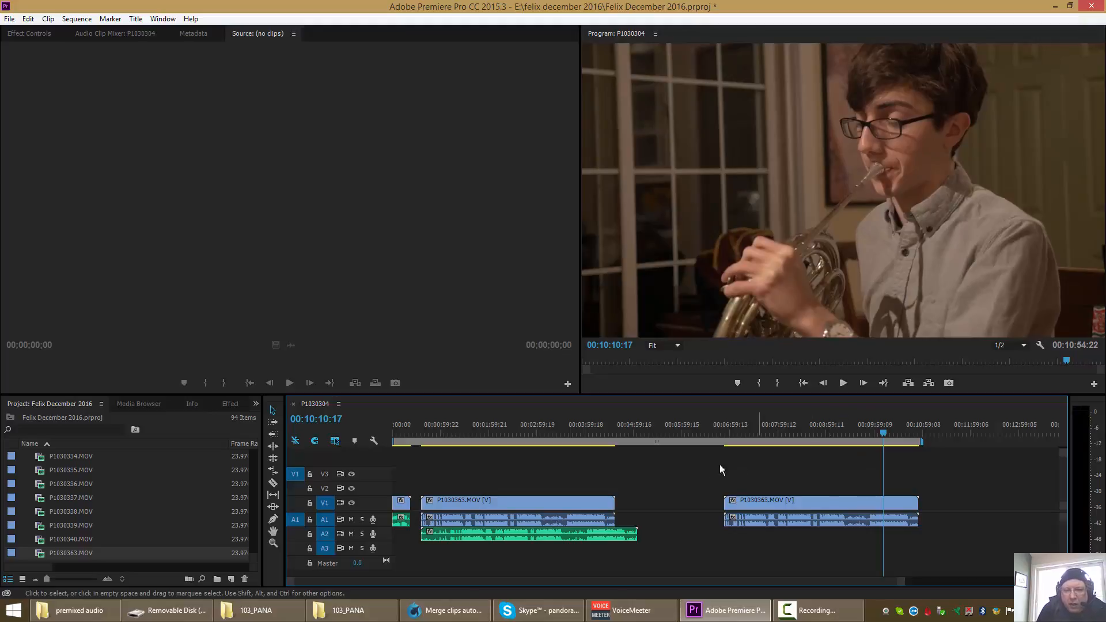
{"action": "left_click", "coordinate": [725, 434]}
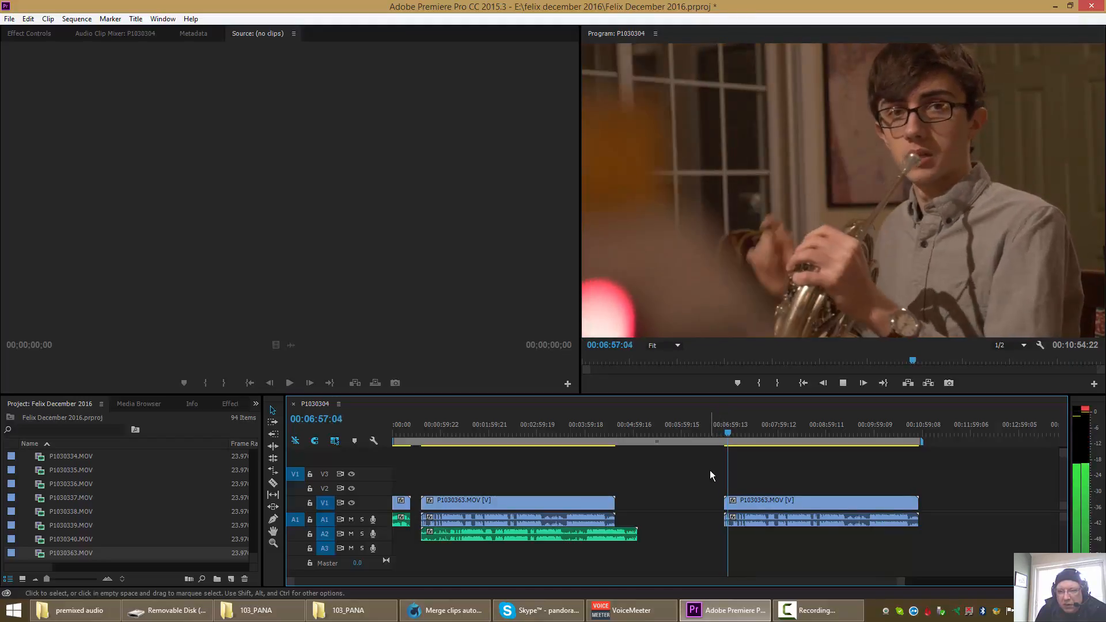
{"action": "left_click", "coordinate": [891, 434]}
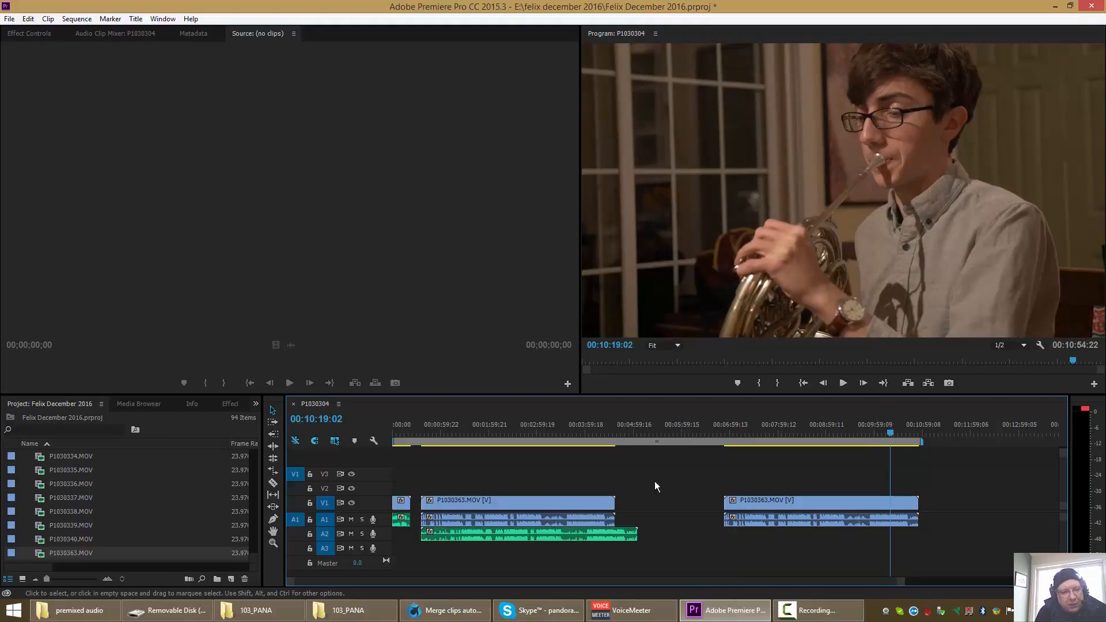
{"action": "mouse_move", "coordinate": [255, 560]}
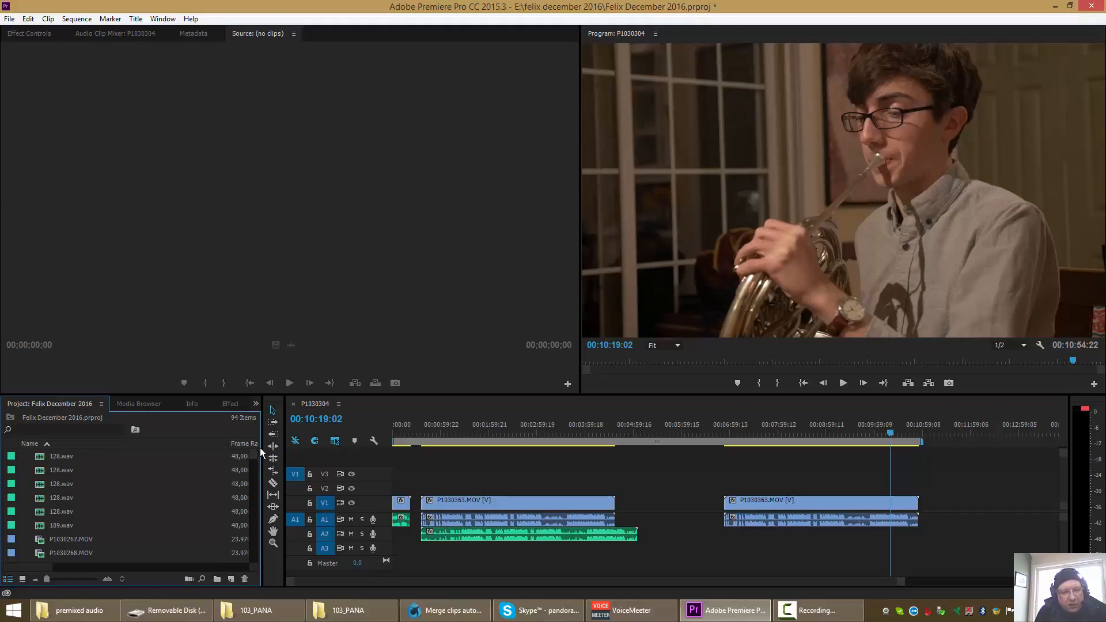
{"action": "mouse_move", "coordinate": [122, 513]}
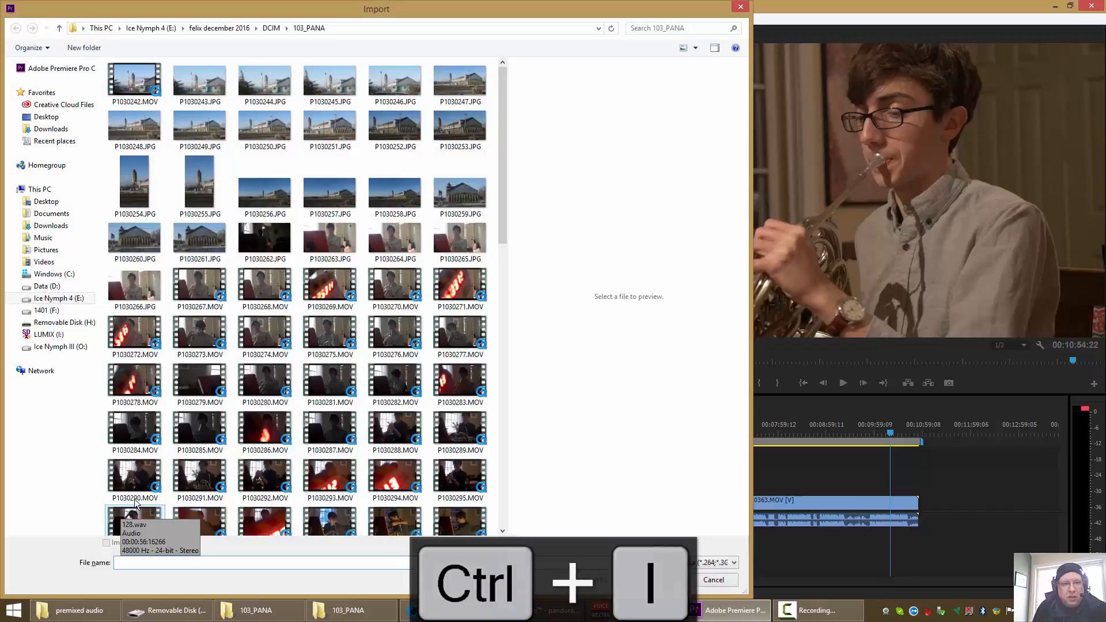
Step: Import 189.wav from felix december 2016 > premixed audio
{"action": "left_click", "coordinate": [219, 28]}
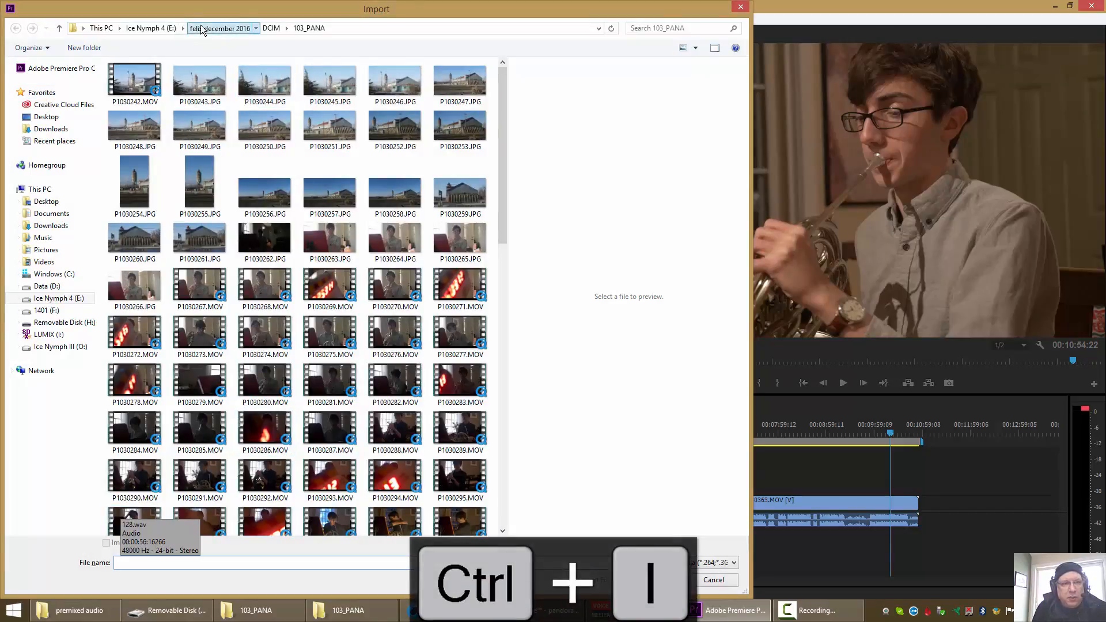
{"action": "left_click", "coordinate": [220, 29]}
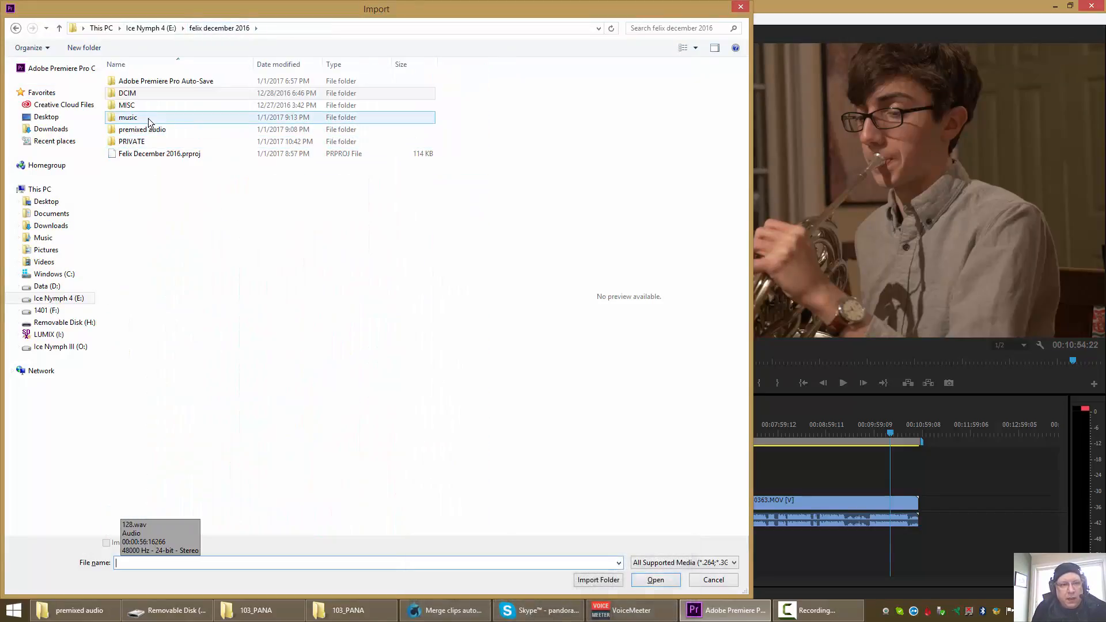
{"action": "double_click", "coordinate": [141, 129]}
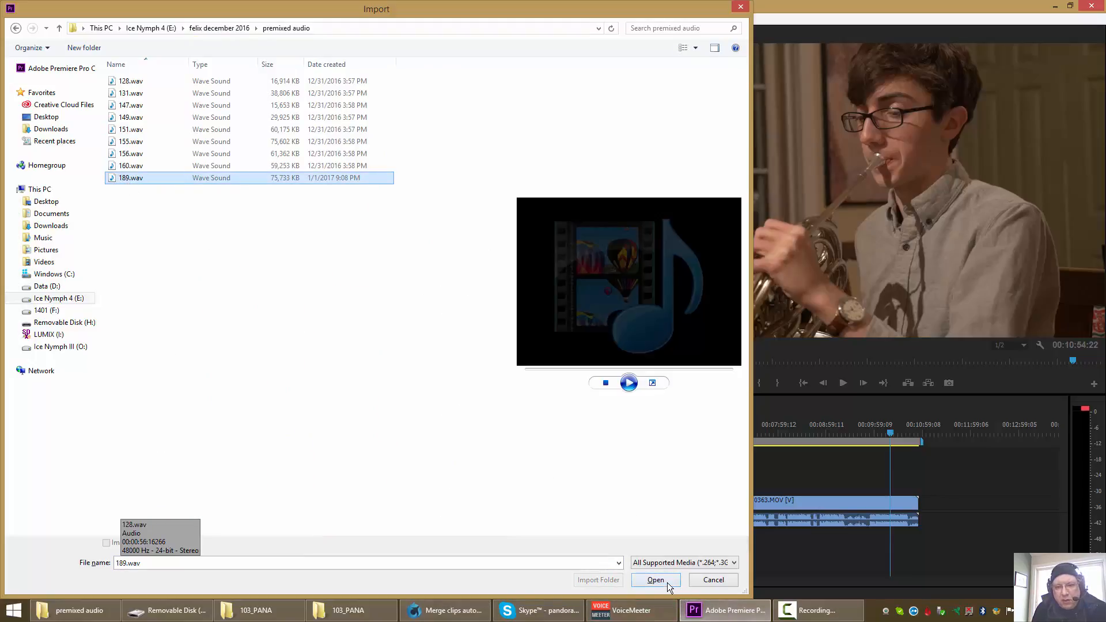
{"action": "left_click", "coordinate": [654, 579]}
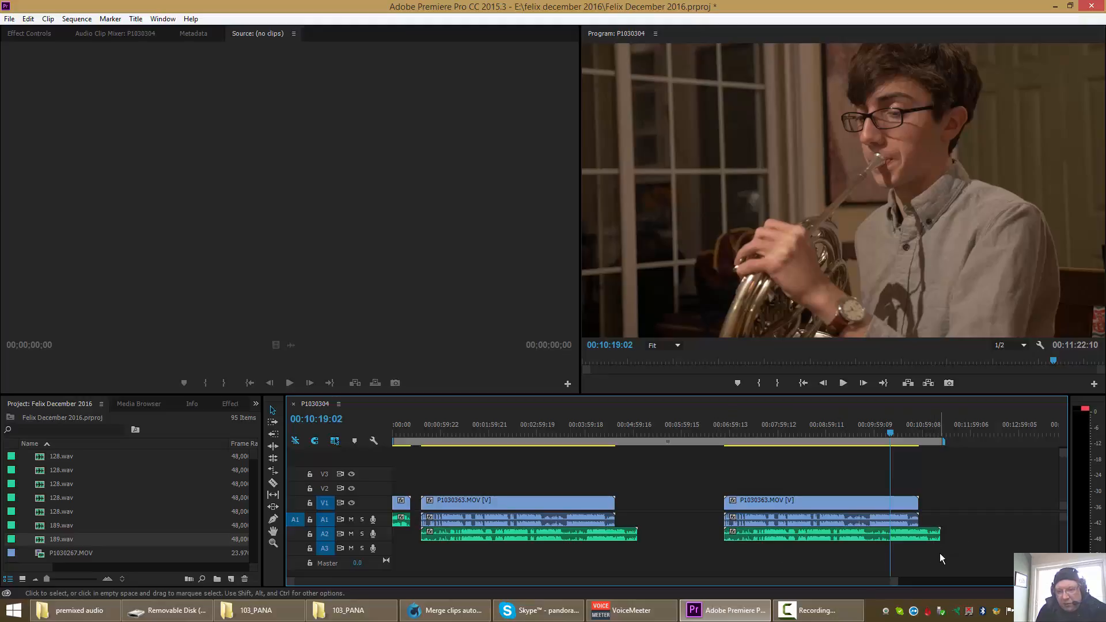
{"action": "mouse_move", "coordinate": [930, 480]}
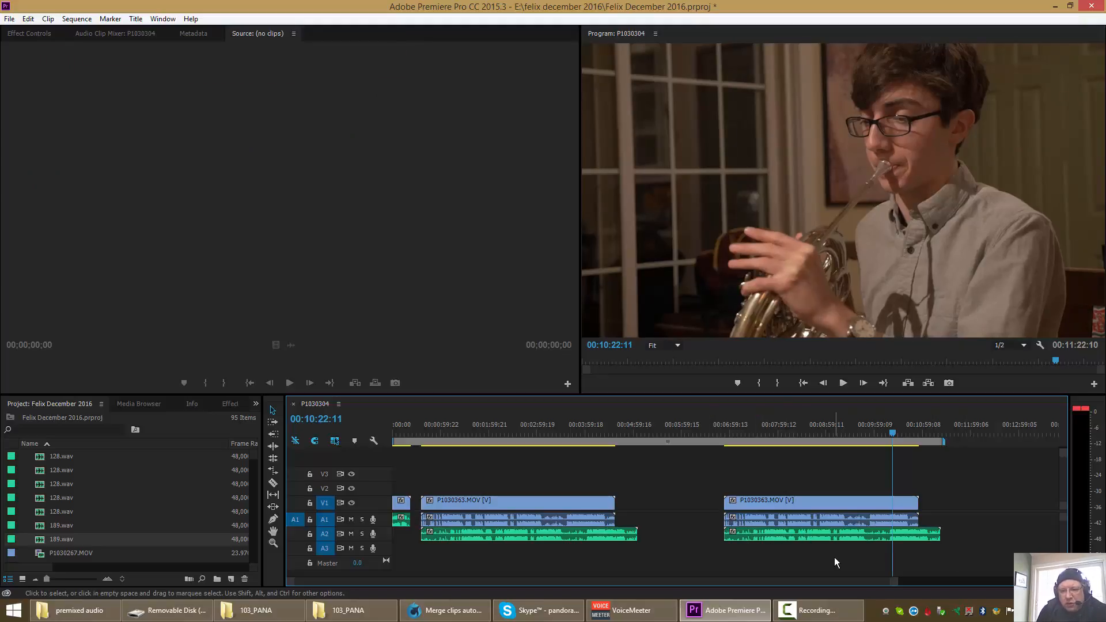
Step: Select the later P1030363 clip together with 189.wav on A2
{"action": "left_click", "coordinate": [816, 610]}
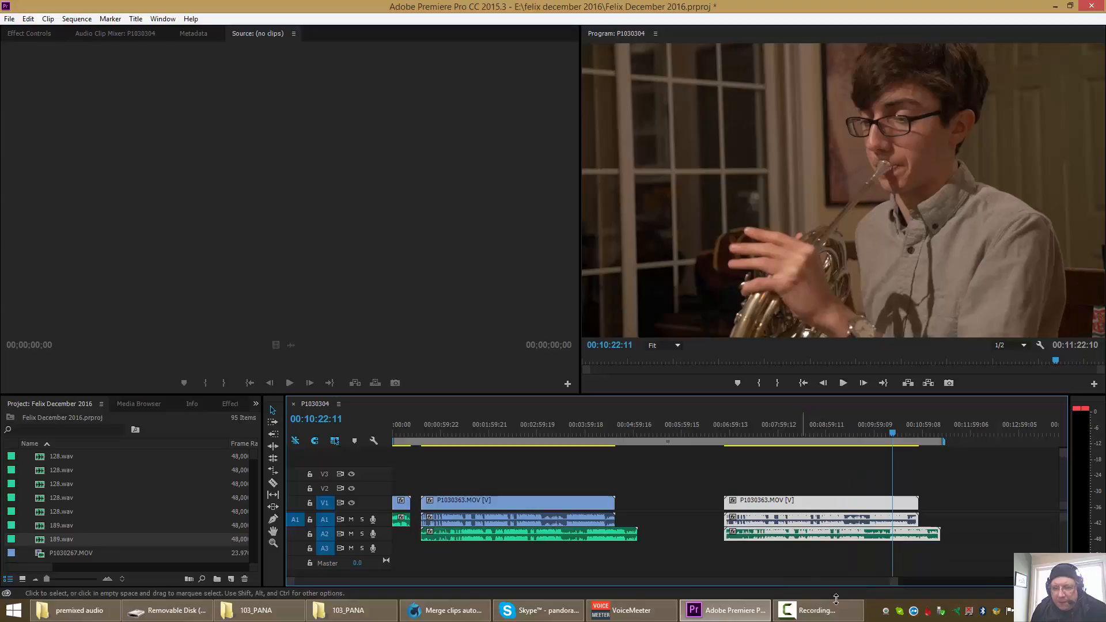
Step: Synchronize the selected clips by audio using Track Channel 1
{"action": "right_click", "coordinate": [829, 529]}
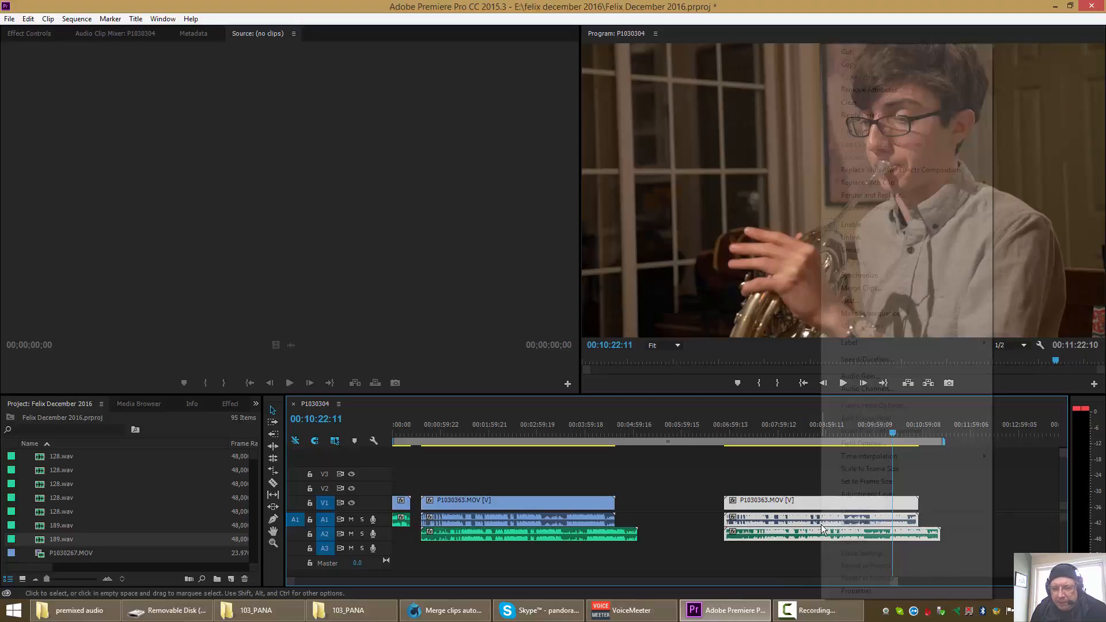
{"action": "right_click", "coordinate": [825, 530]}
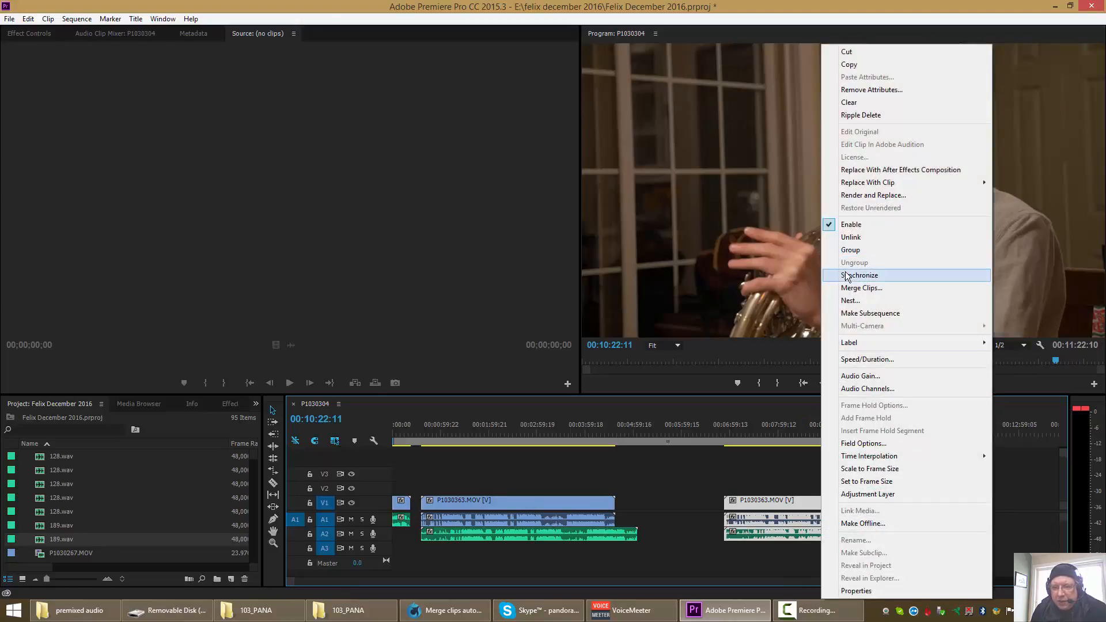
{"action": "left_click", "coordinate": [858, 275]}
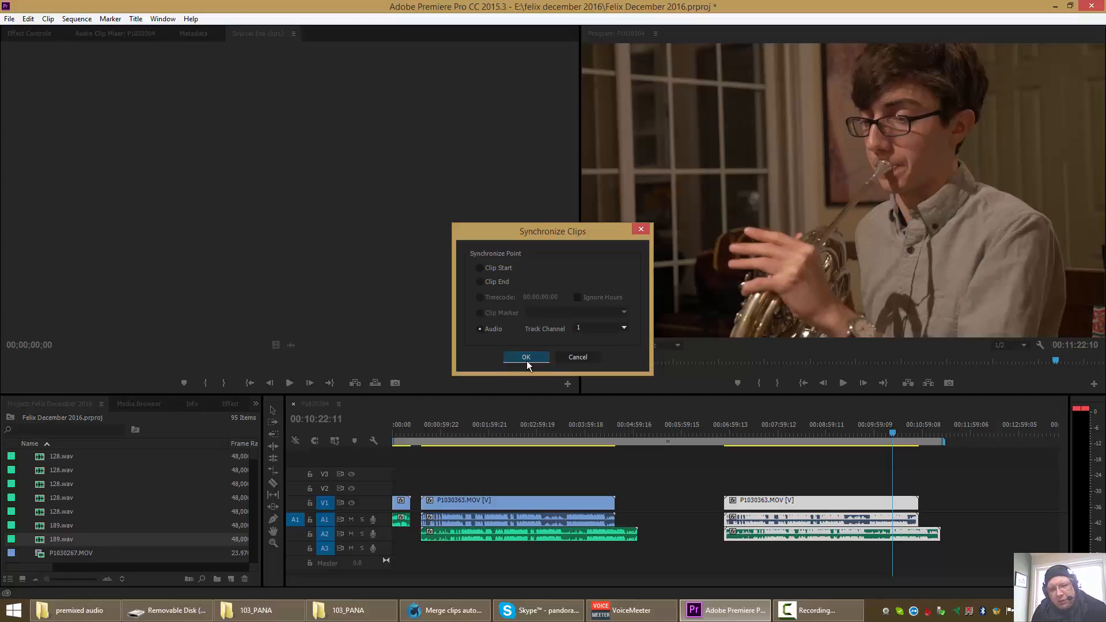
{"action": "left_click", "coordinate": [525, 357]}
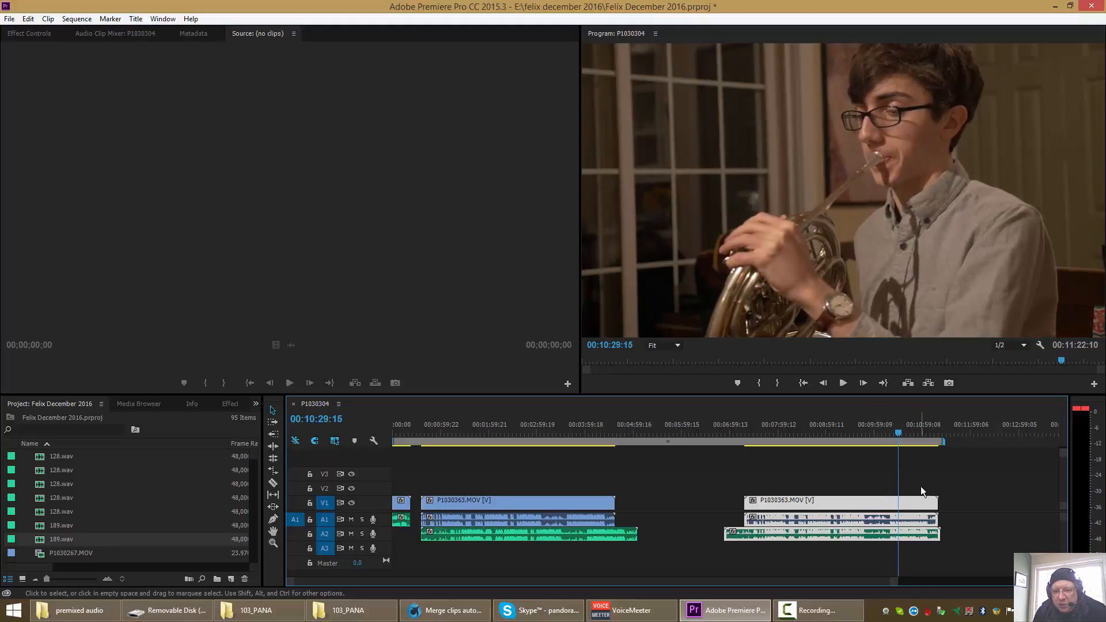
Step: Deselect the synchronized clips by clicking empty timeline space
{"action": "left_click", "coordinate": [832, 515]}
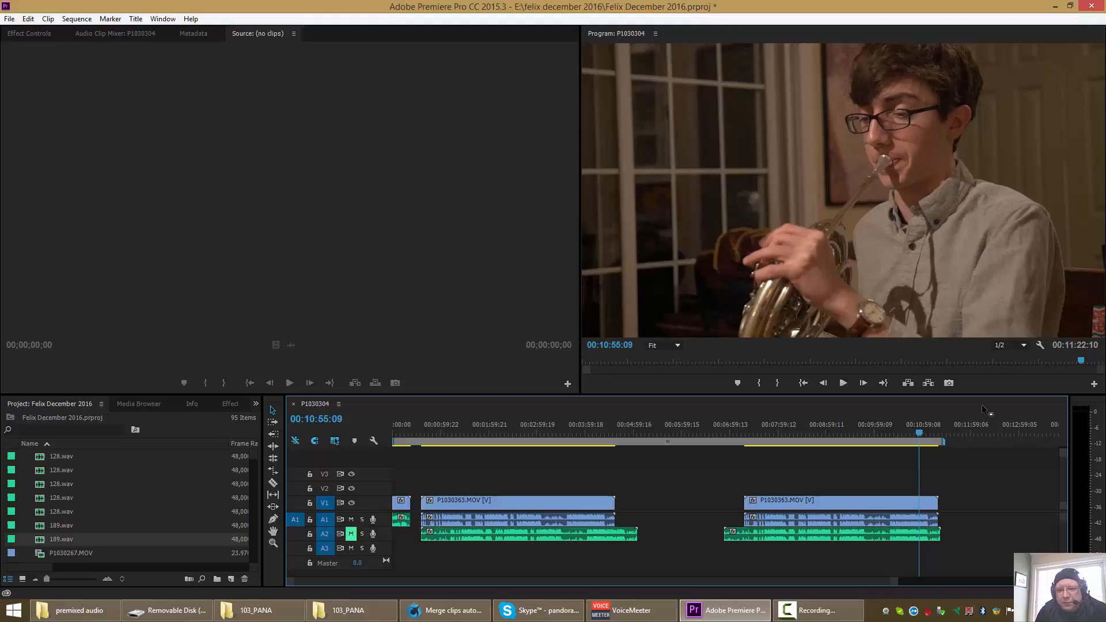
{"action": "mouse_move", "coordinate": [970, 421]}
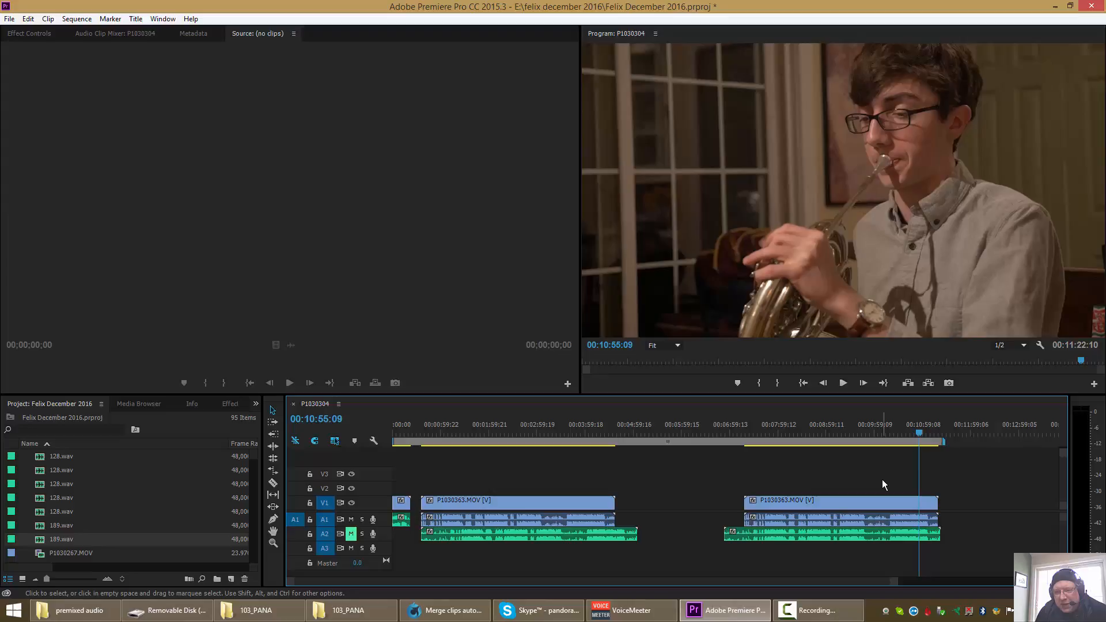
{"action": "mouse_move", "coordinate": [875, 491]}
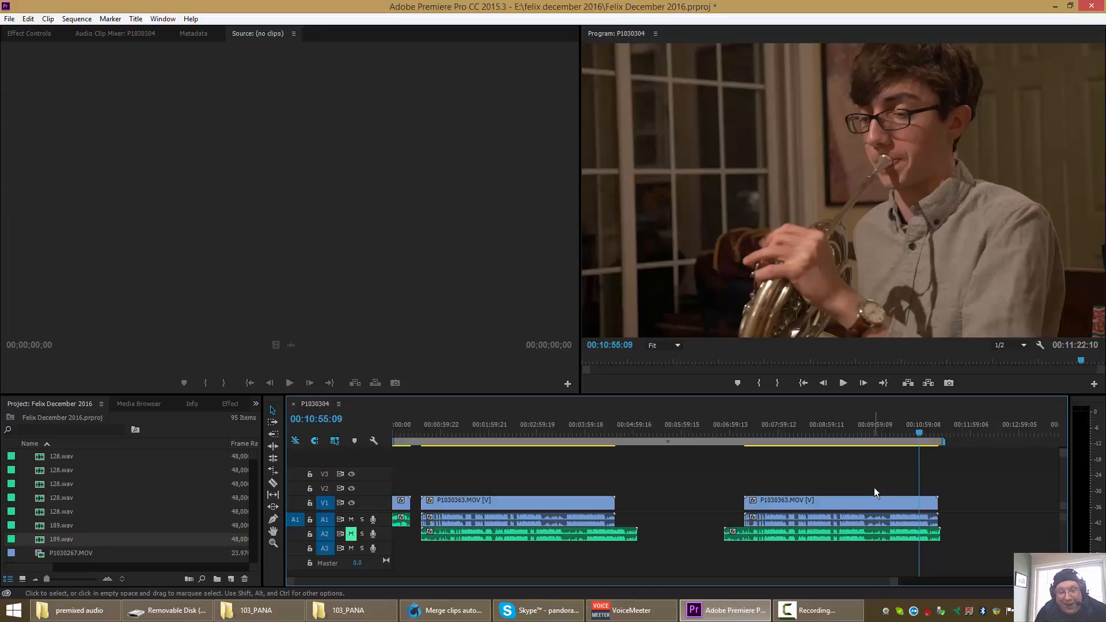
{"action": "mouse_move", "coordinate": [925, 580]}
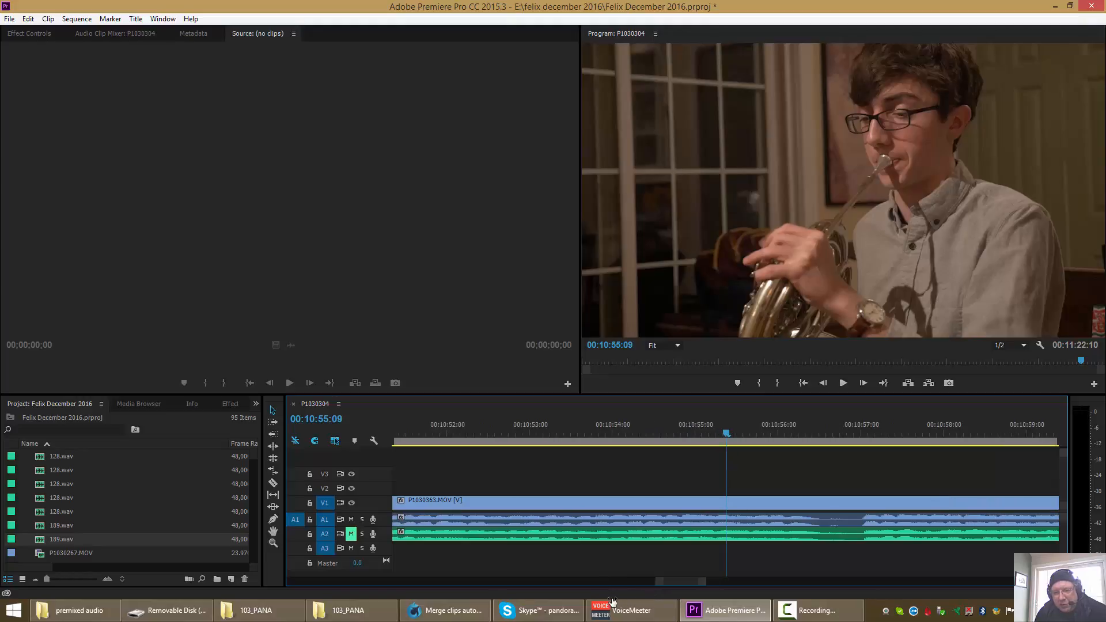
{"action": "mouse_move", "coordinate": [776, 536]}
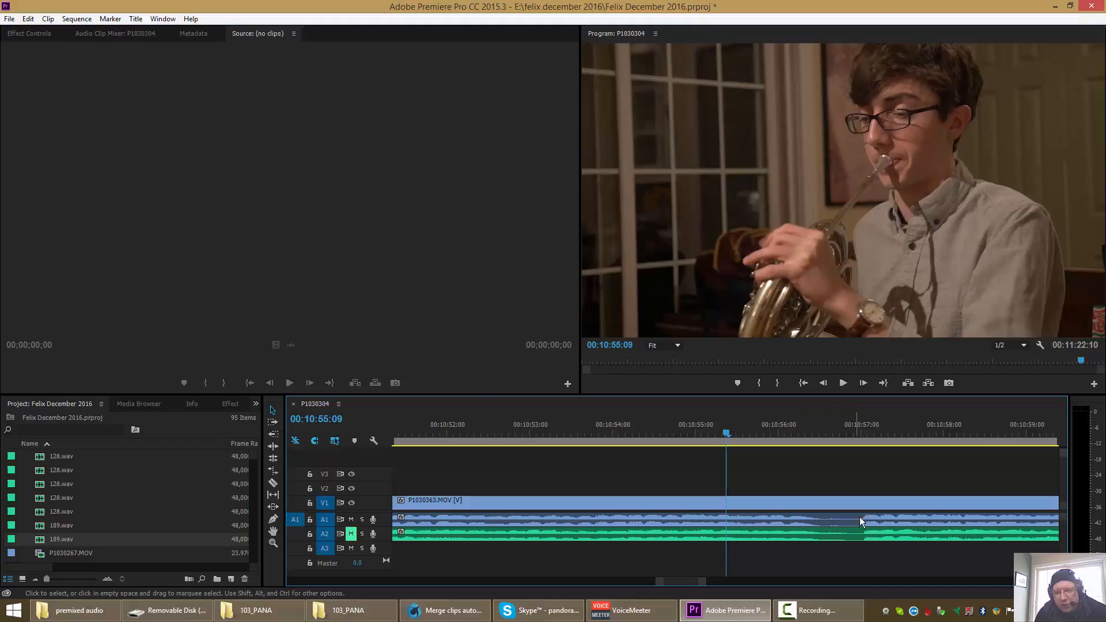
Step: Check where the waveforms meet, then mute camera track A1 and unmute 189.wav on A2
{"action": "left_click", "coordinate": [860, 424]}
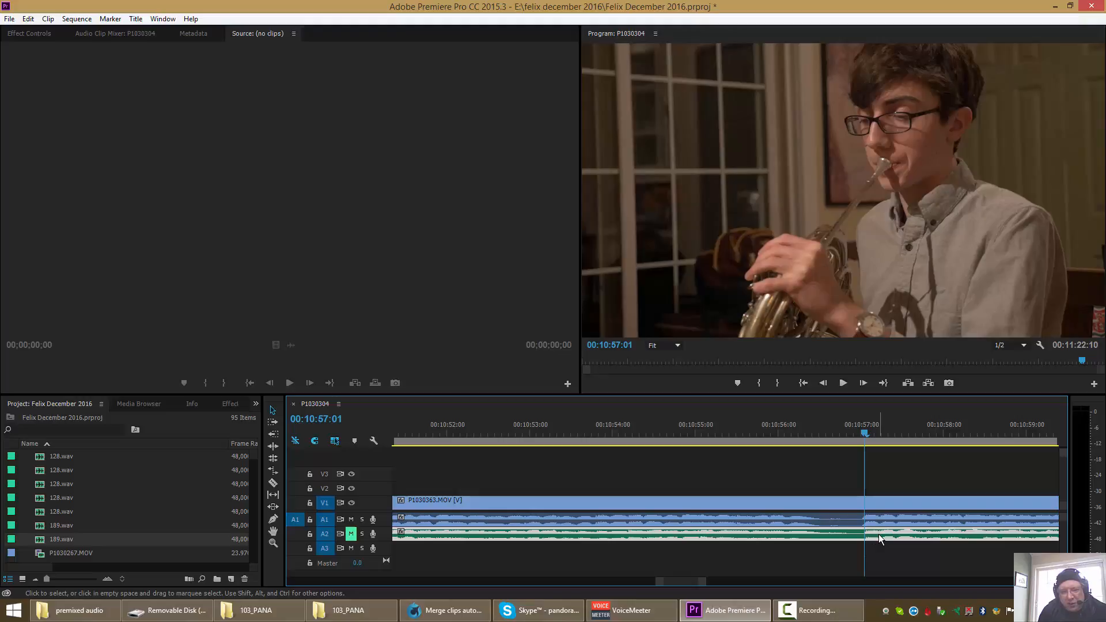
{"action": "mouse_move", "coordinate": [880, 539]}
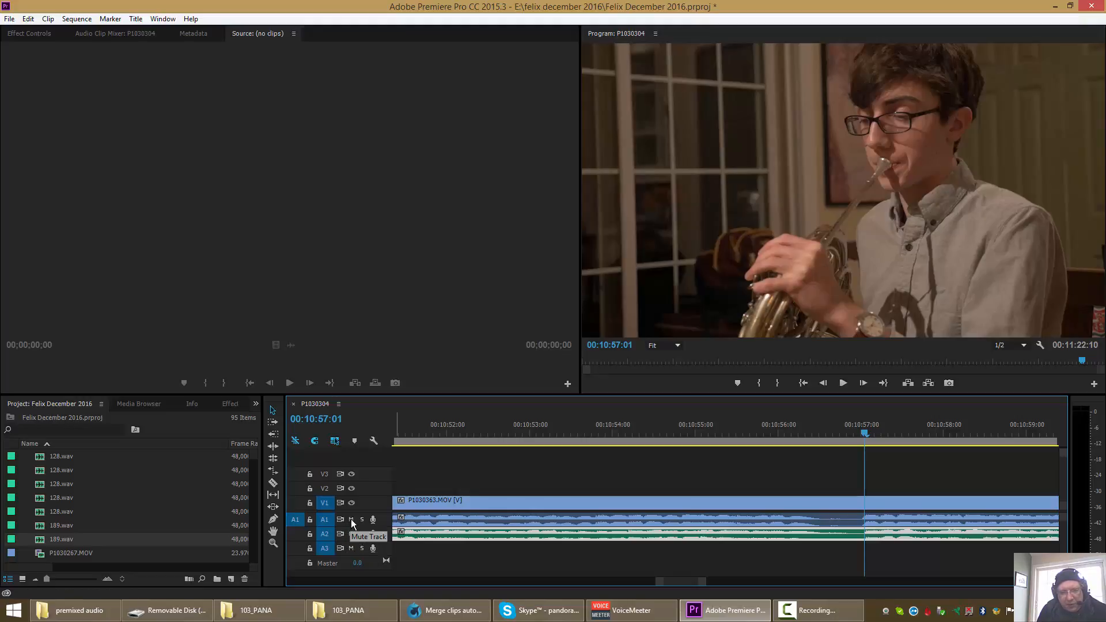
{"action": "left_click", "coordinate": [351, 519]}
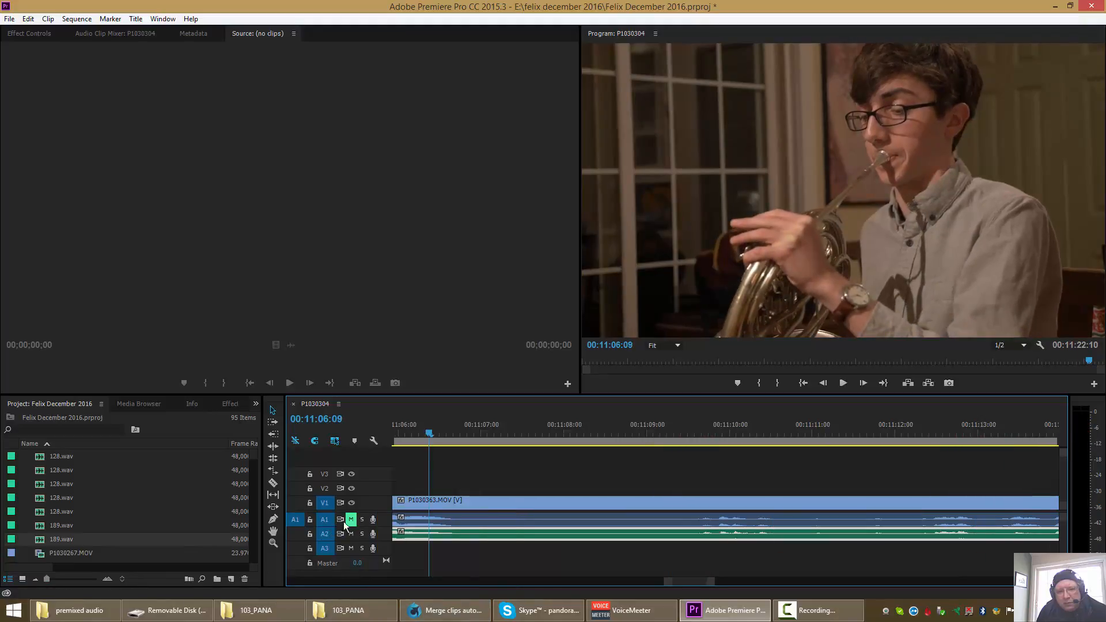
{"action": "left_click", "coordinate": [350, 519]}
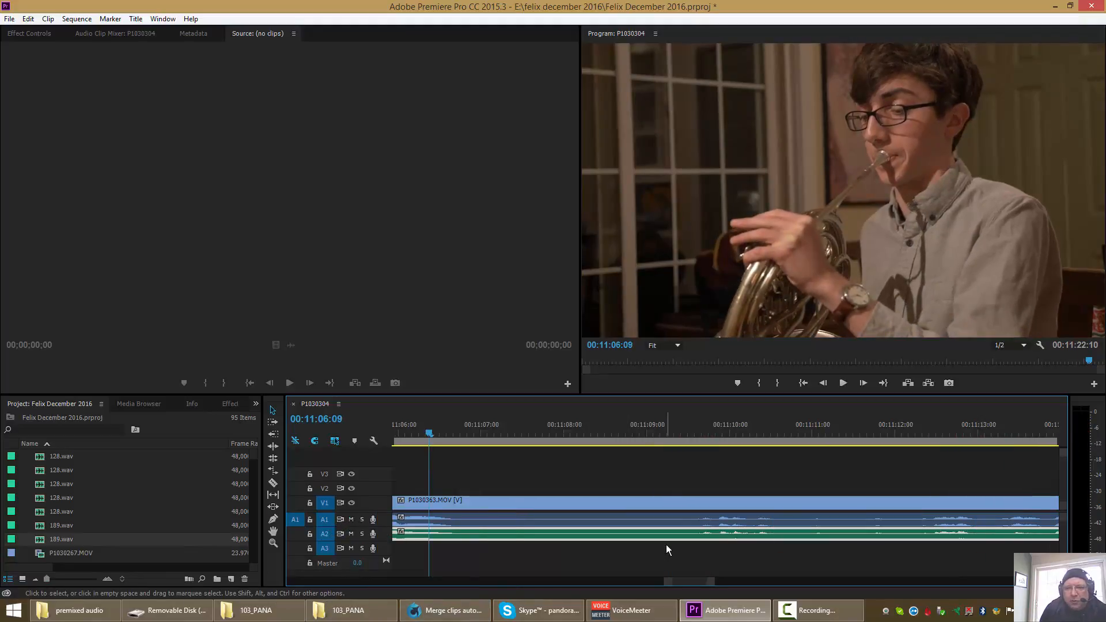